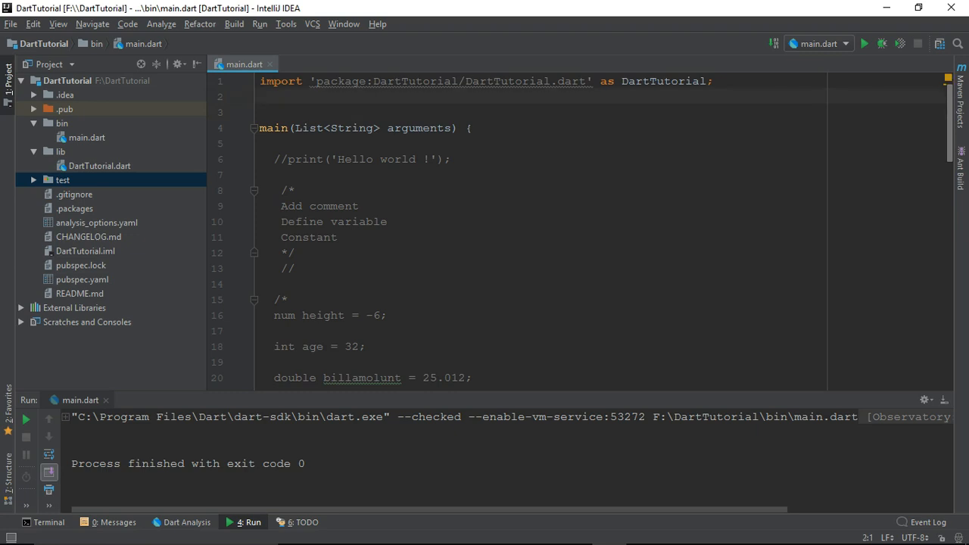
# Step: Add a second import line below the package import and begin typing 'da' for dart:io
pyautogui.write('i')
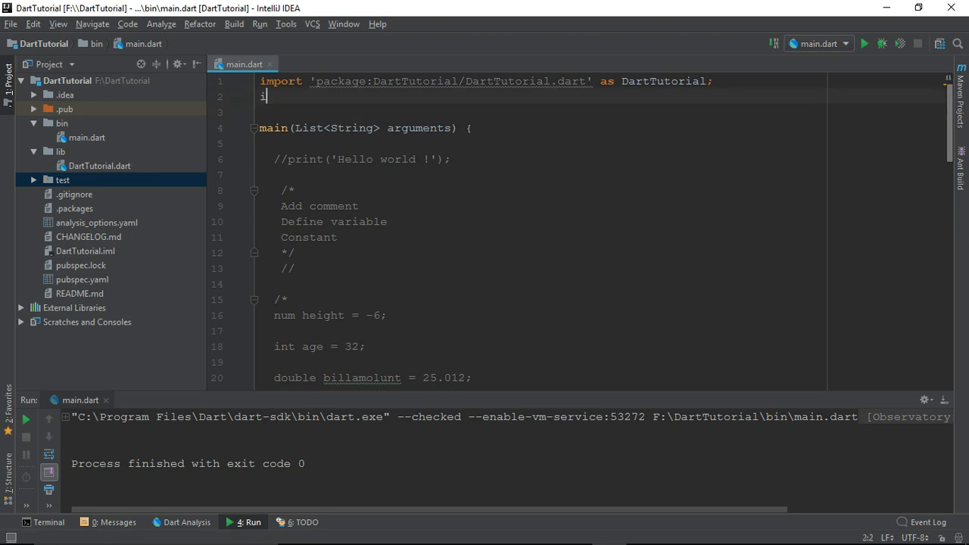
pyautogui.write("mport '';")
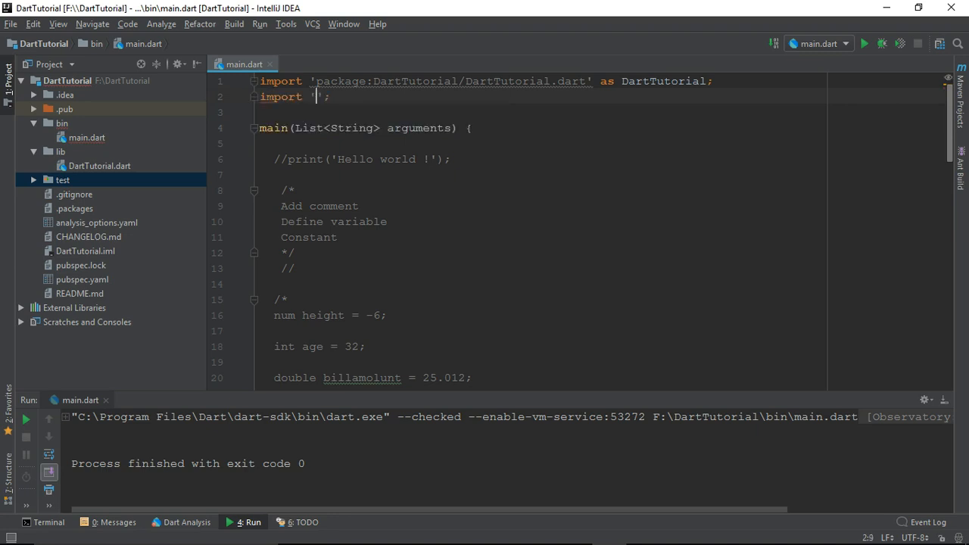
pyautogui.write('da')
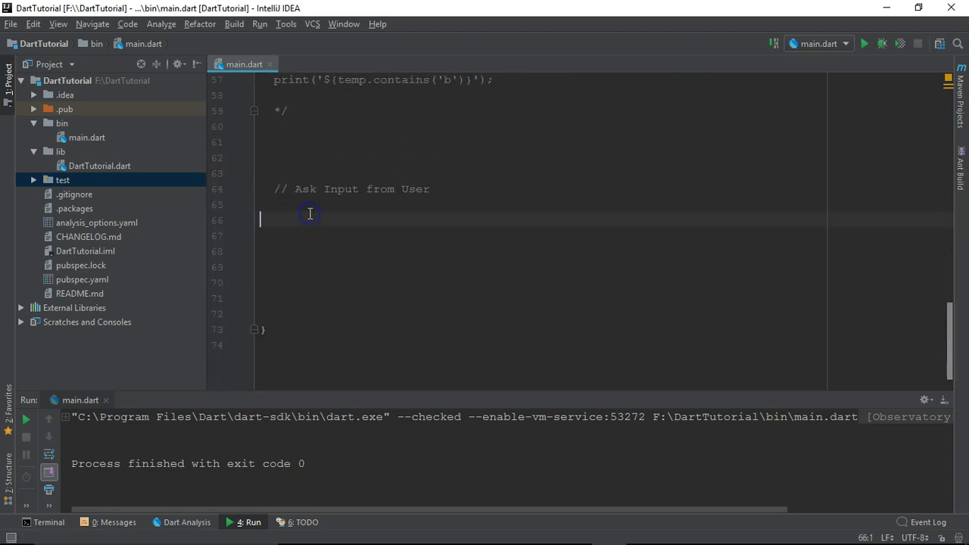
# Step: Write print('What is your age'); under the comment and start the stdin line
pyautogui.write('P')
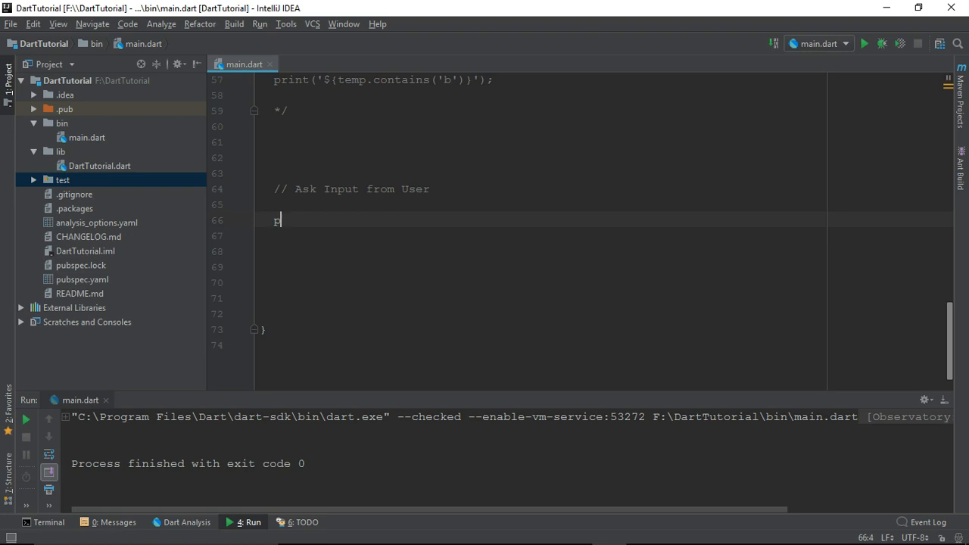
pyautogui.write('rint(object)')
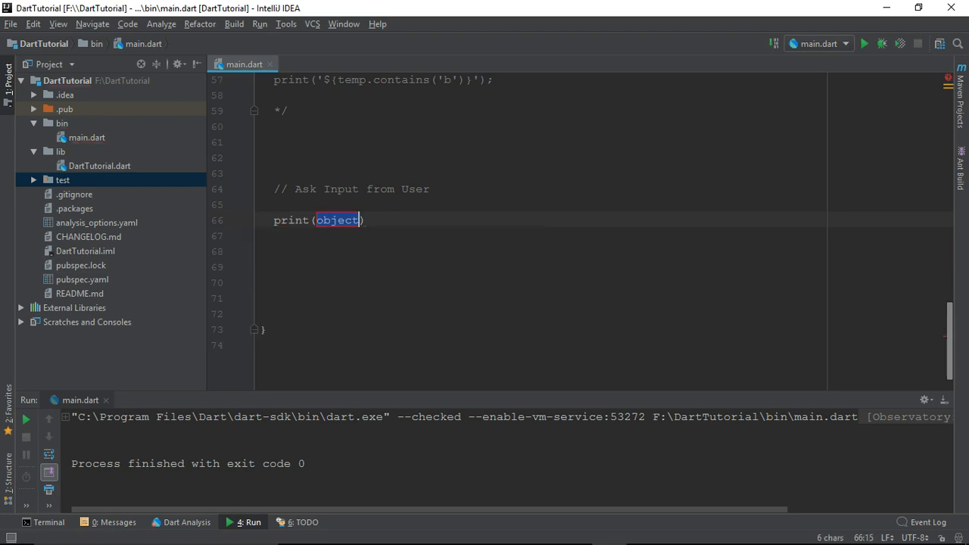
pyautogui.write("''")
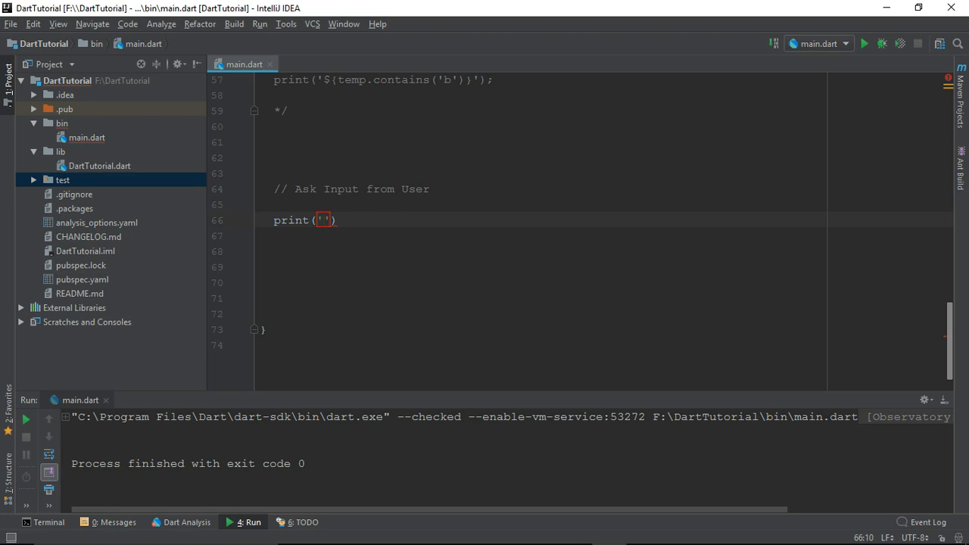
pyautogui.write('What')
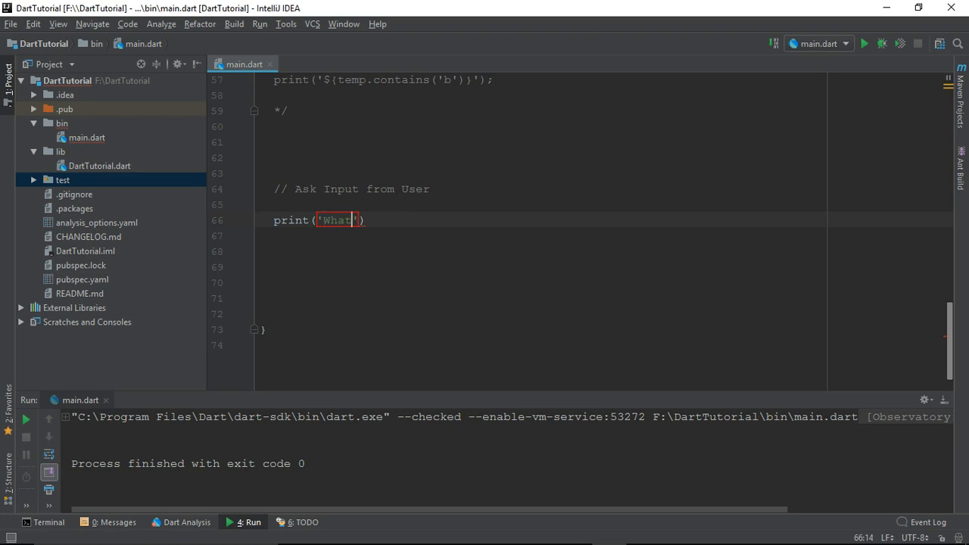
pyautogui.write('is your')
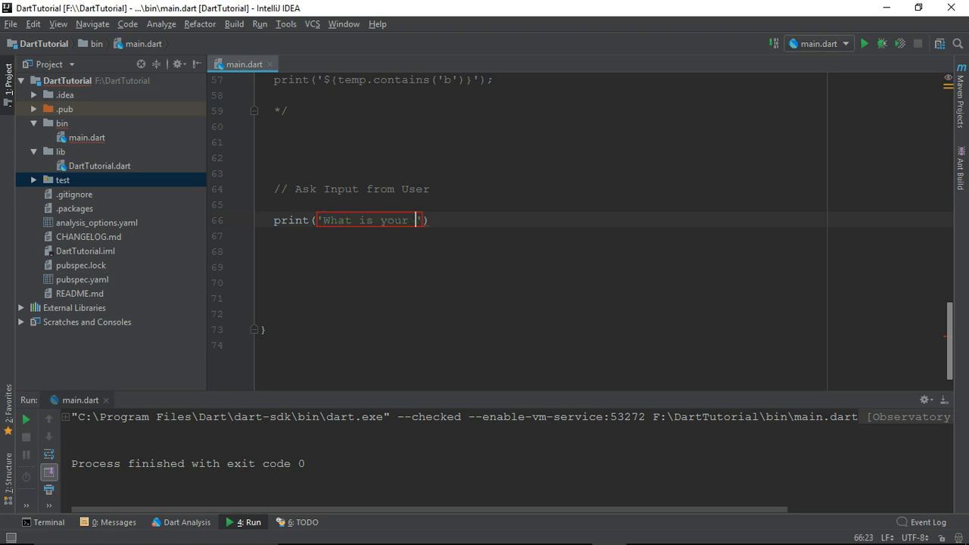
pyautogui.write("age');")
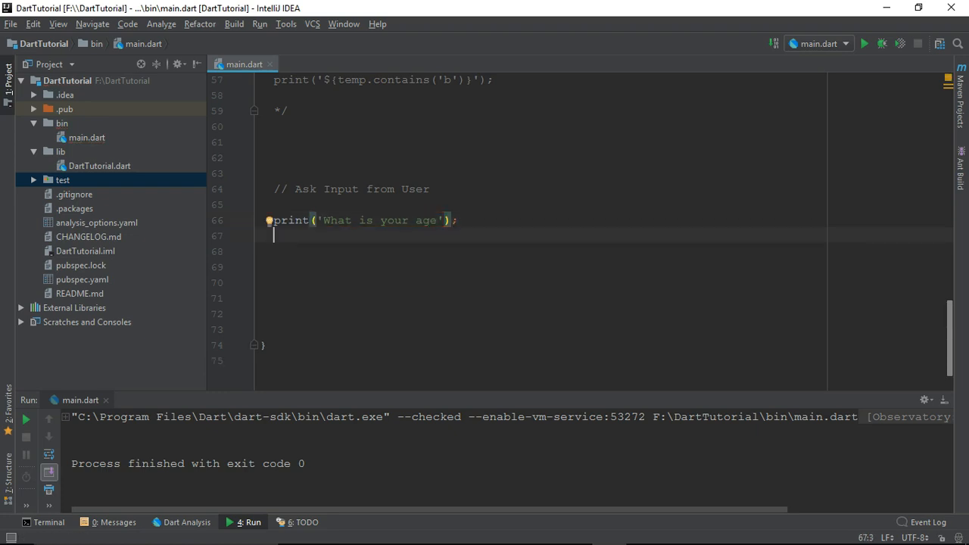
pyautogui.write('stdin')
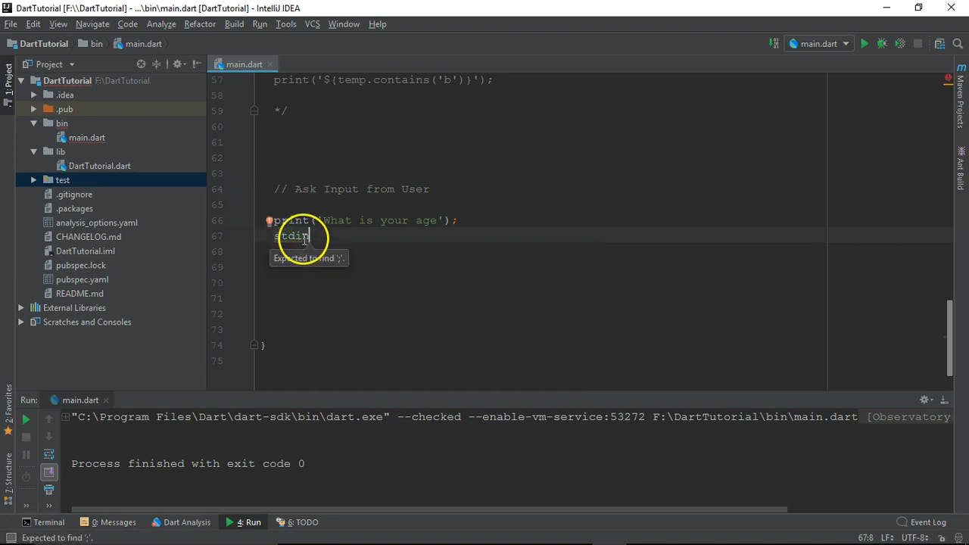
# Step: Complete the line String age = stdin.readLineSync(); storing the user's input
pyautogui.write('.readLineSync()')
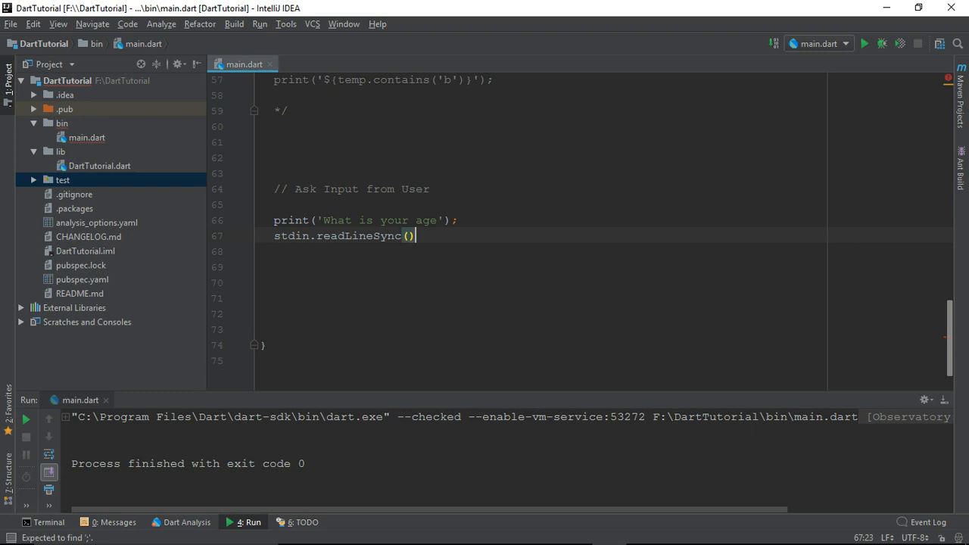
pyautogui.write('Stri')
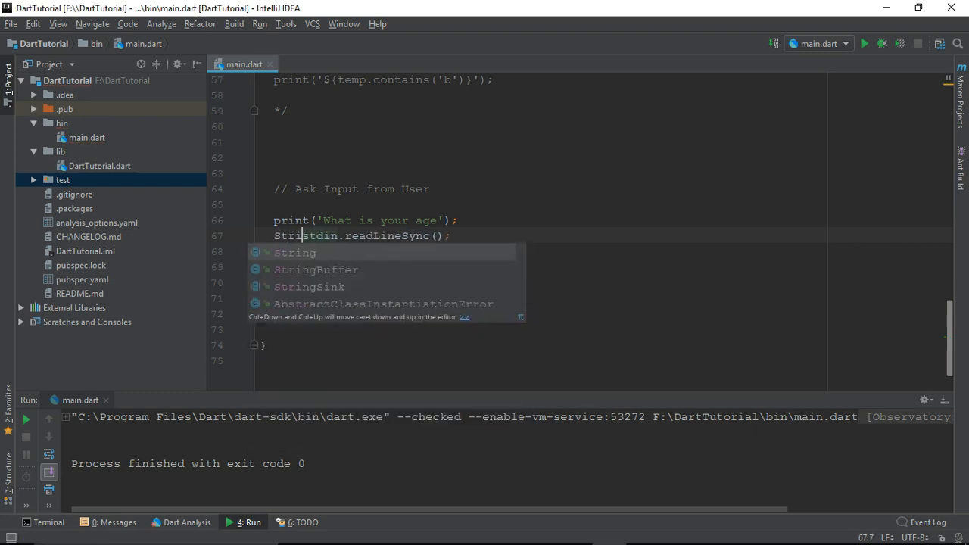
pyautogui.write('age =')
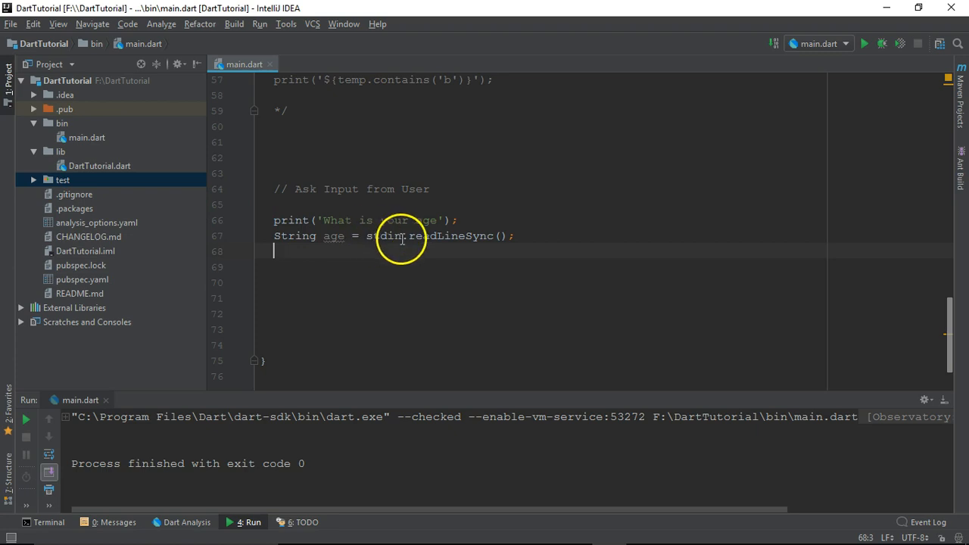
pyautogui.moveTo(330, 236)
pyautogui.write("print('Y")
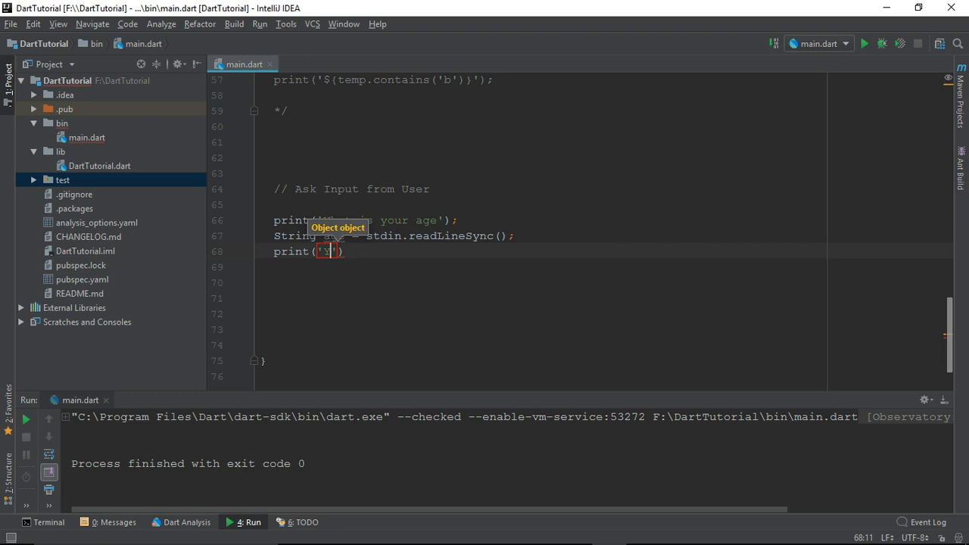
# Step: Add print('Your age is = ${age}'); and highlight the stdin.readLineSync() call
pyautogui.write('Your age')
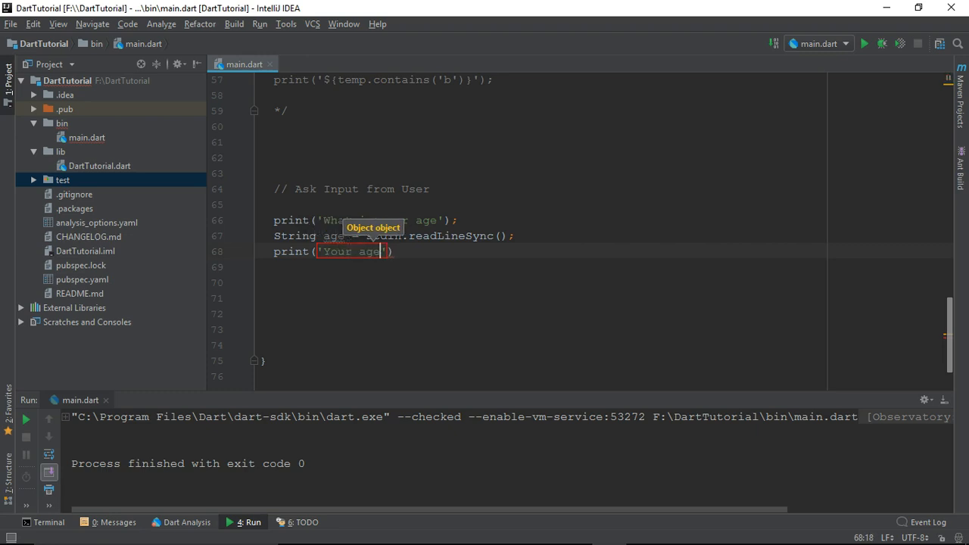
pyautogui.write('is = ${age')
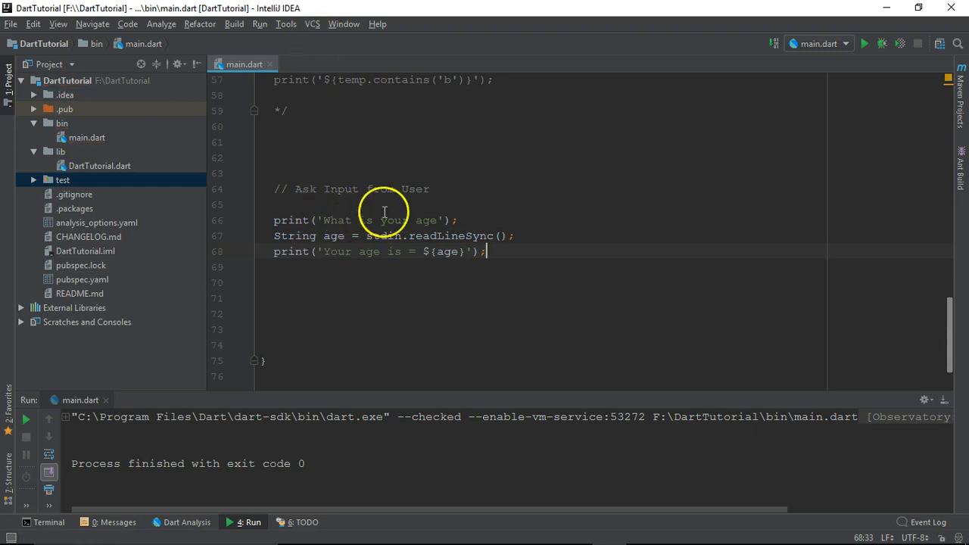
pyautogui.moveTo(521, 220)
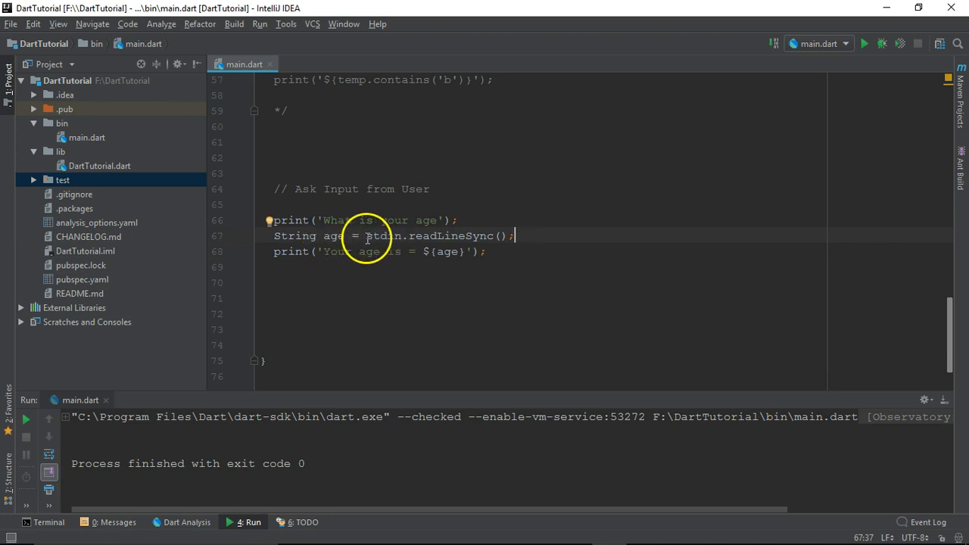
pyautogui.moveTo(367, 236); pyautogui.dragTo(518, 236)
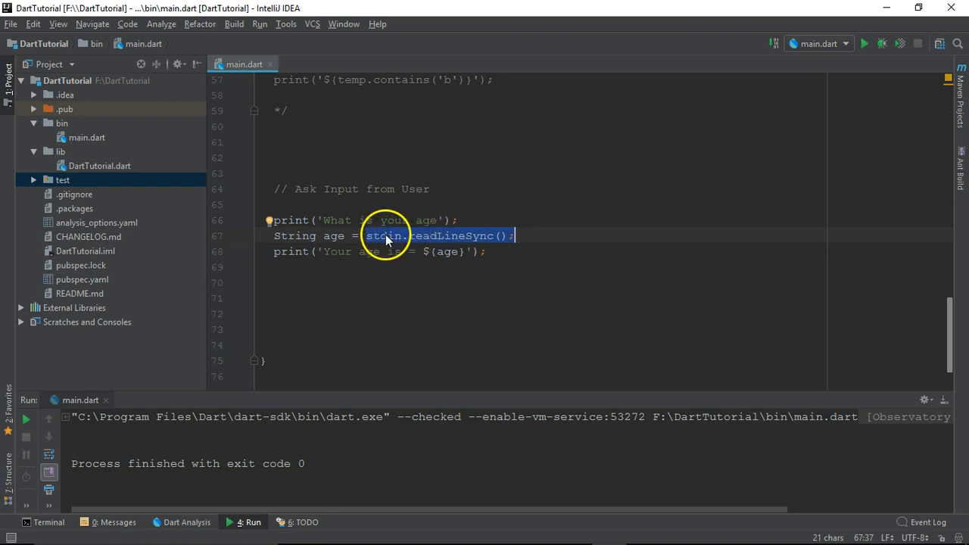
pyautogui.moveTo(326, 251)
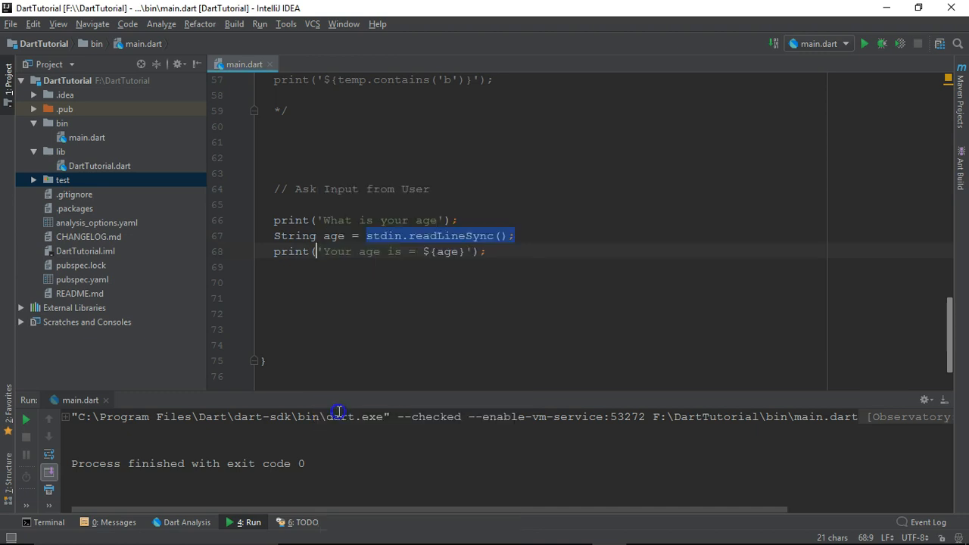
# Step: Run main.dart and enter 23 so the console prints 'Your age is = 23'
pyautogui.click(865, 43)
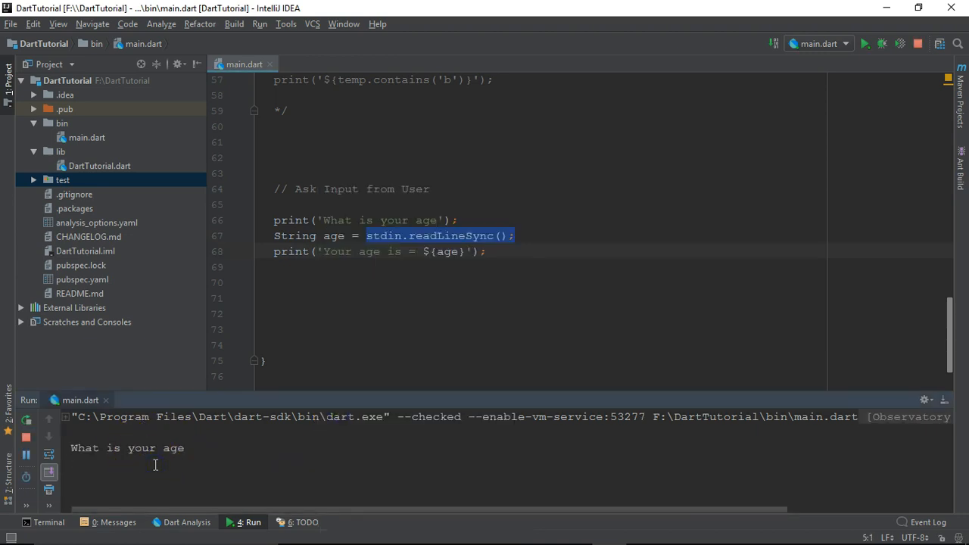
pyautogui.write('23')
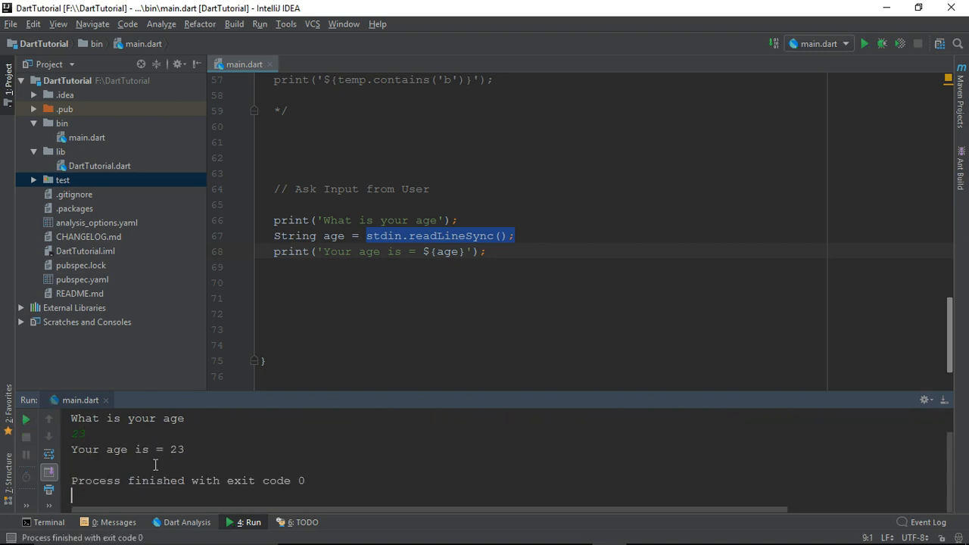